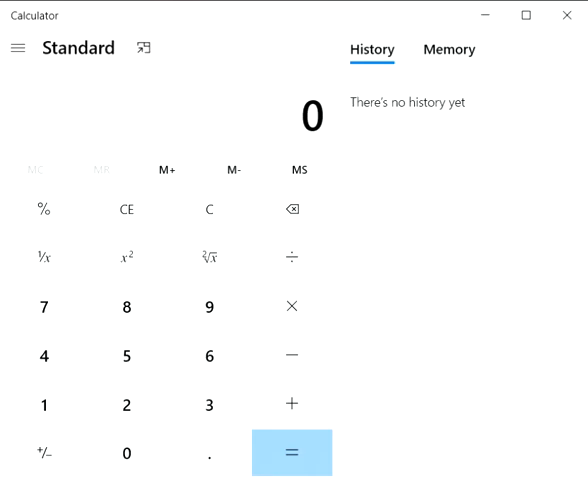
{"action": "mouse_move", "coordinate": [70, 144]}
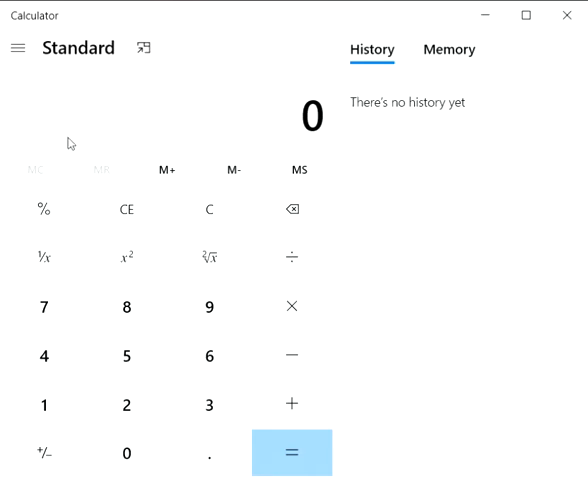
{"action": "mouse_move", "coordinate": [272, 388]}
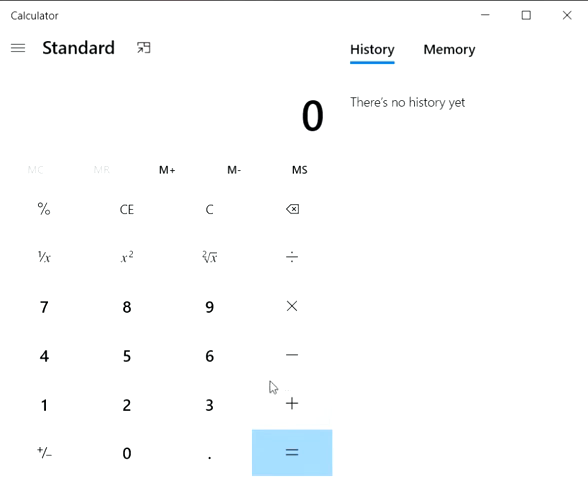
Step: Compute 14,200,000 × 0.01 = 142,000 as the first history entry
{"action": "left_click", "coordinate": [44, 404]}
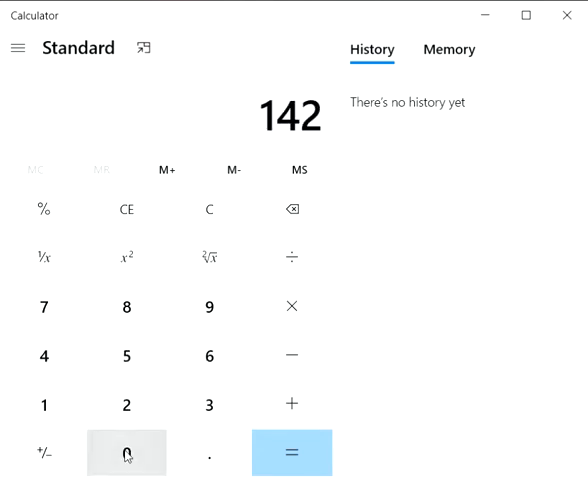
{"action": "left_click", "coordinate": [126, 452]}
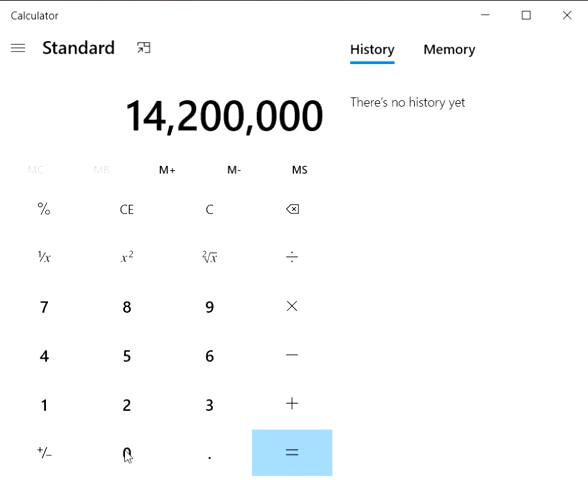
{"action": "mouse_move", "coordinate": [42, 210]}
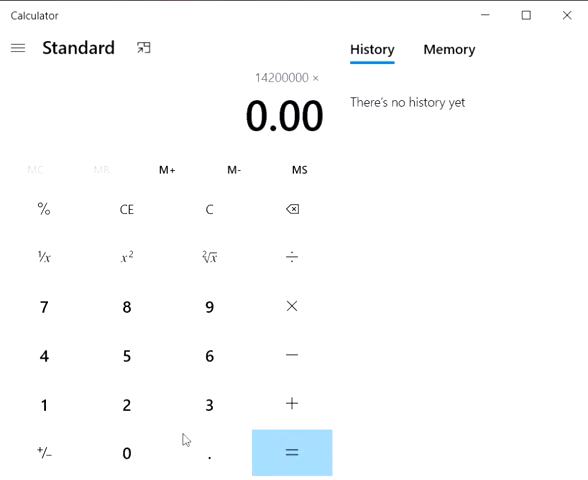
{"action": "left_click", "coordinate": [292, 208]}
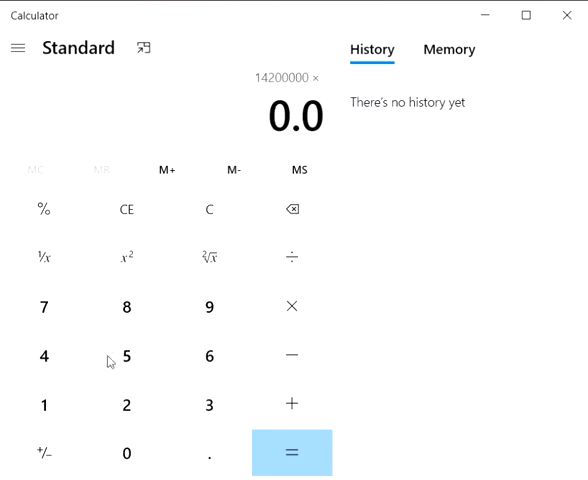
{"action": "left_click", "coordinate": [292, 452]}
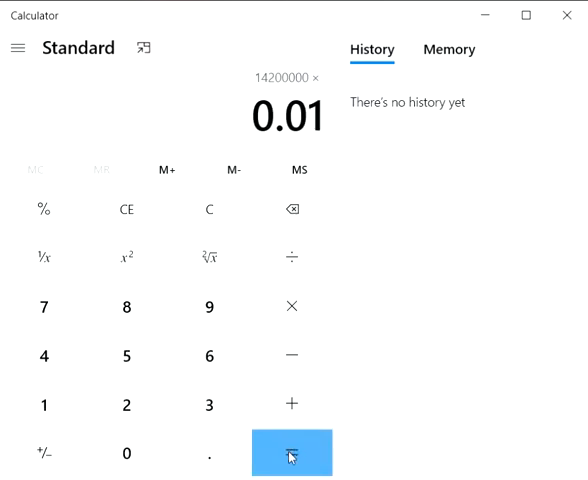
{"action": "left_click", "coordinate": [292, 452]}
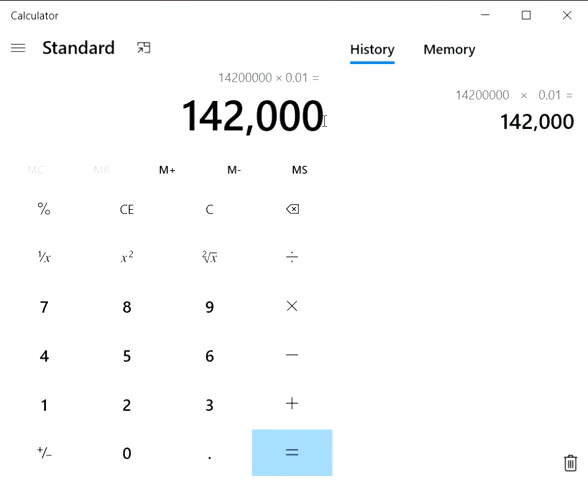
{"action": "mouse_move", "coordinate": [312, 234]}
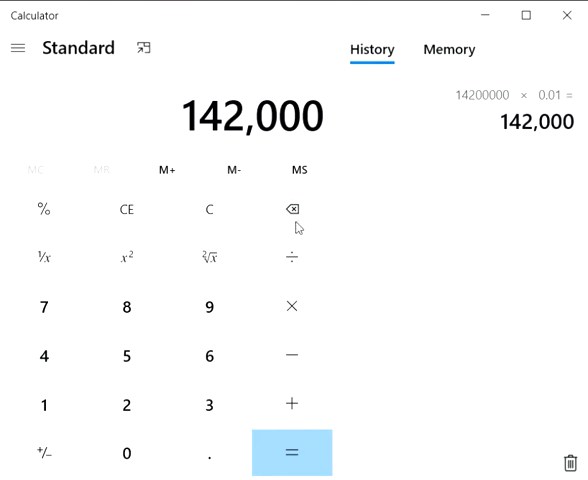
Step: Clear, then compute 14,200,000 × 0.0001 = 1,420
{"action": "left_click", "coordinate": [210, 208]}
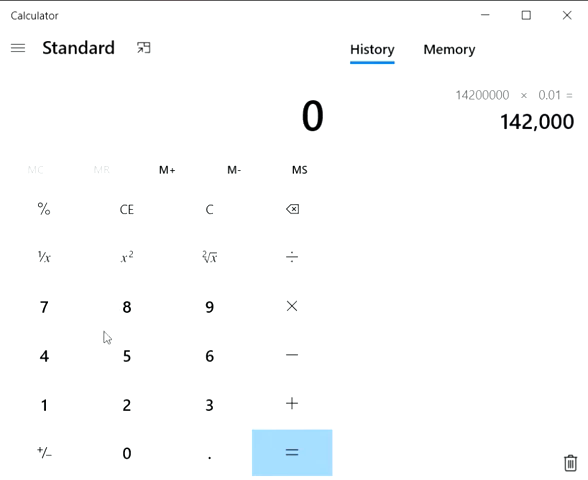
{"action": "mouse_move", "coordinate": [52, 412]}
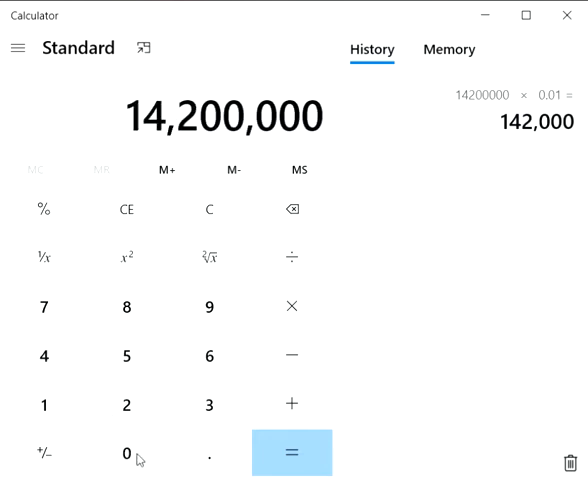
{"action": "left_click", "coordinate": [292, 306]}
{"action": "type", "text": "0.01"}
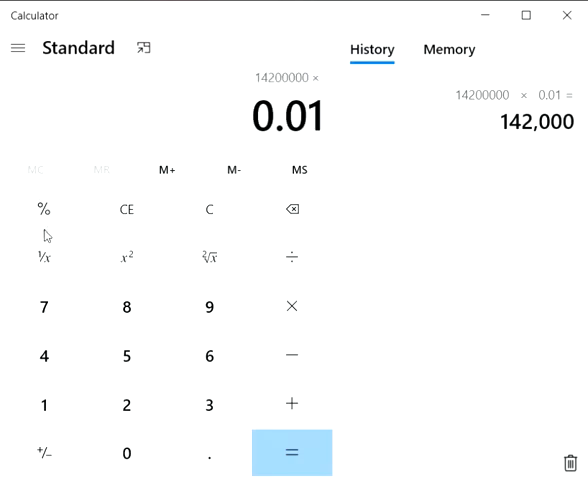
{"action": "left_click", "coordinate": [292, 452]}
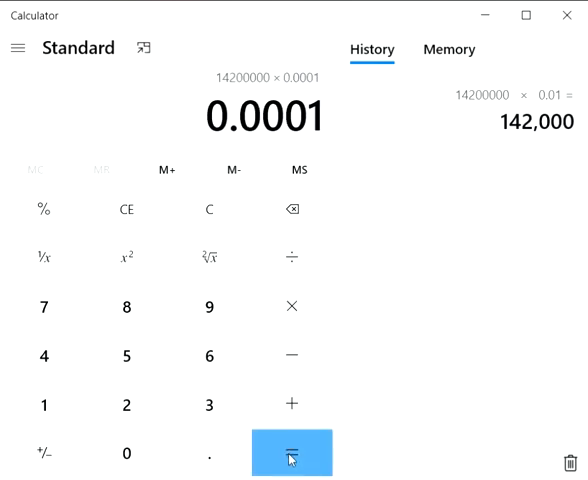
{"action": "left_click", "coordinate": [292, 452]}
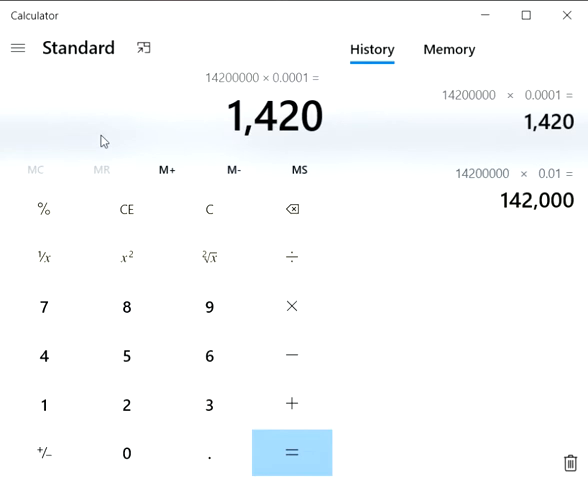
{"action": "mouse_move", "coordinate": [194, 212]}
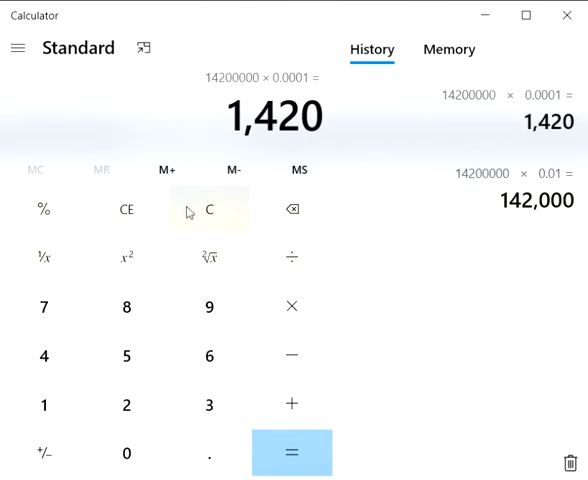
Step: Clear, then compute 14,200,000 × 0.0044 = 62,480
{"action": "left_click", "coordinate": [208, 210]}
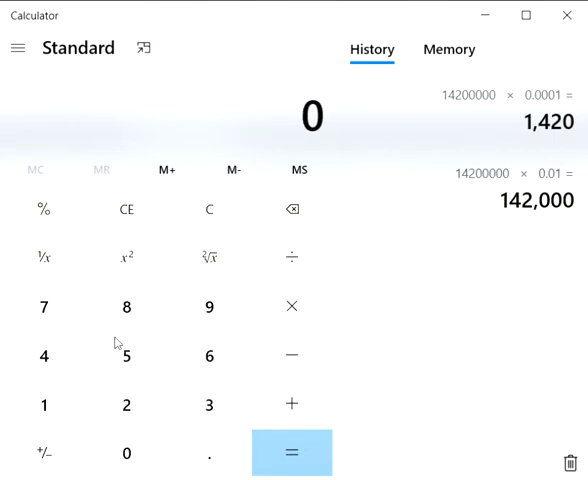
{"action": "mouse_move", "coordinate": [38, 398]}
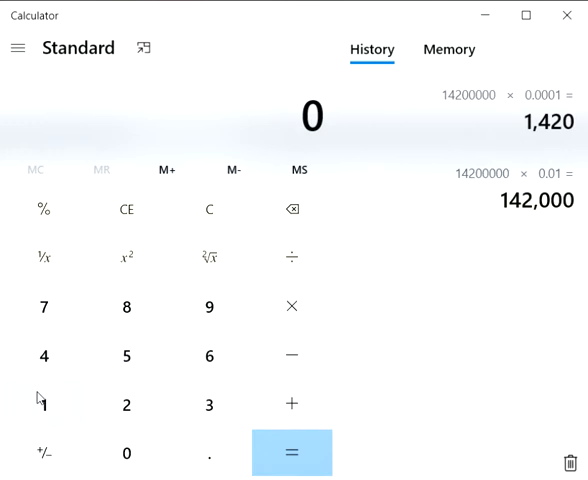
{"action": "left_click", "coordinate": [44, 404]}
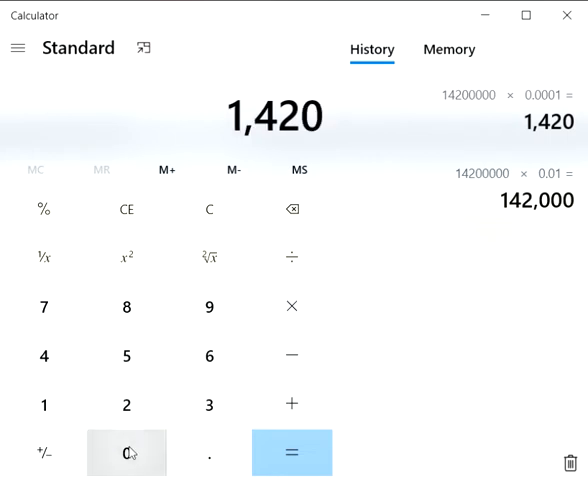
{"action": "left_click", "coordinate": [128, 452]}
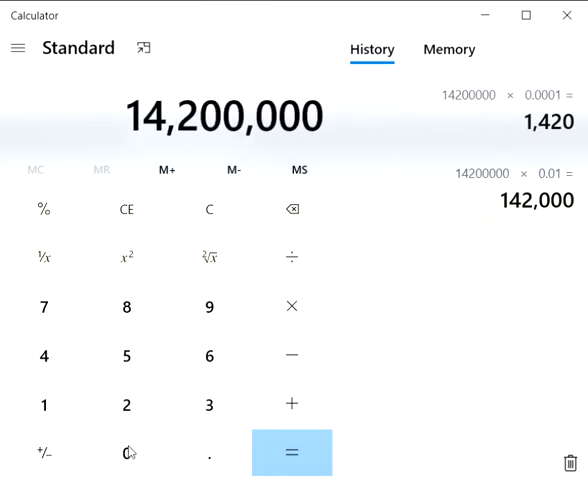
{"action": "left_click", "coordinate": [292, 306]}
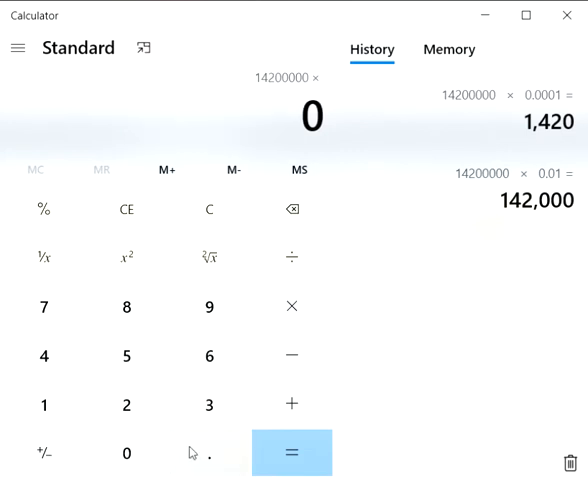
{"action": "left_click", "coordinate": [44, 356]}
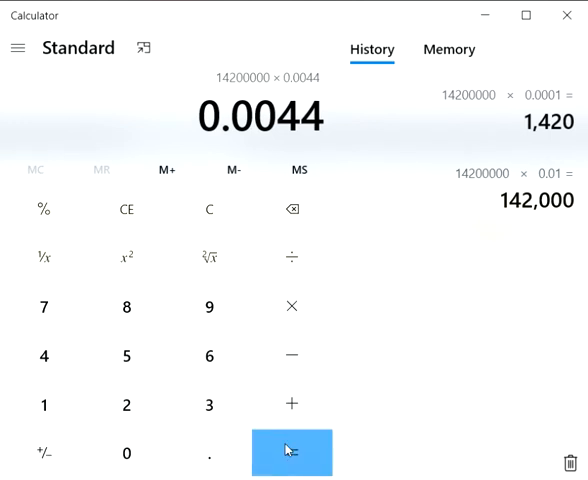
{"action": "left_click", "coordinate": [292, 452]}
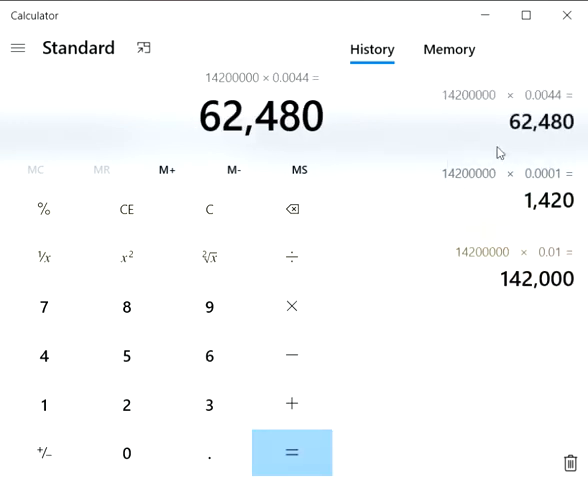
{"action": "mouse_move", "coordinate": [268, 192]}
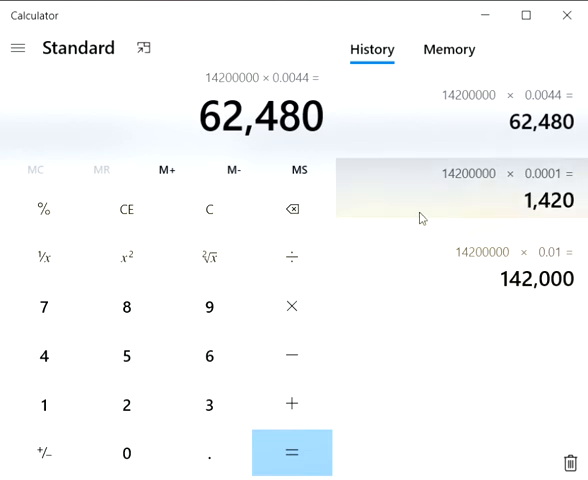
{"action": "mouse_move", "coordinate": [480, 140]}
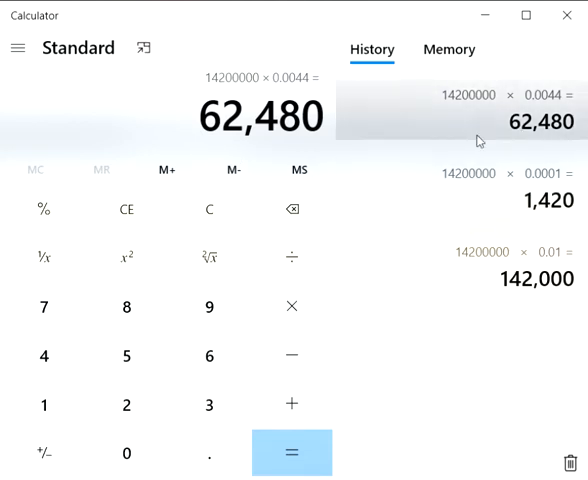
{"action": "mouse_move", "coordinate": [78, 272]}
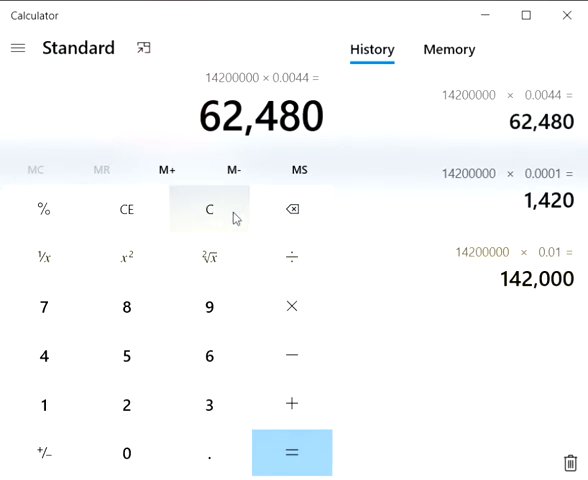
Step: Clear, then compute 14,200,000 × 48.8 = 692,960,000
{"action": "left_click", "coordinate": [208, 208]}
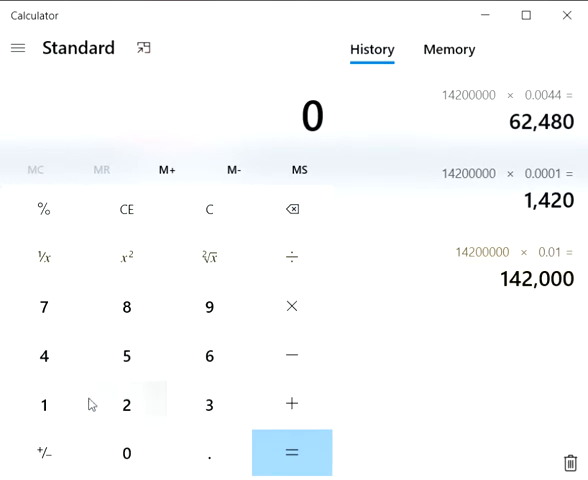
{"action": "mouse_move", "coordinate": [44, 390]}
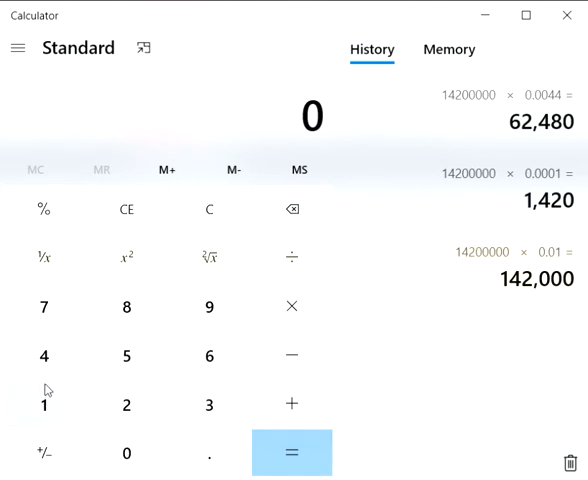
{"action": "mouse_move", "coordinate": [92, 360]}
{"action": "type", "text": "48"}
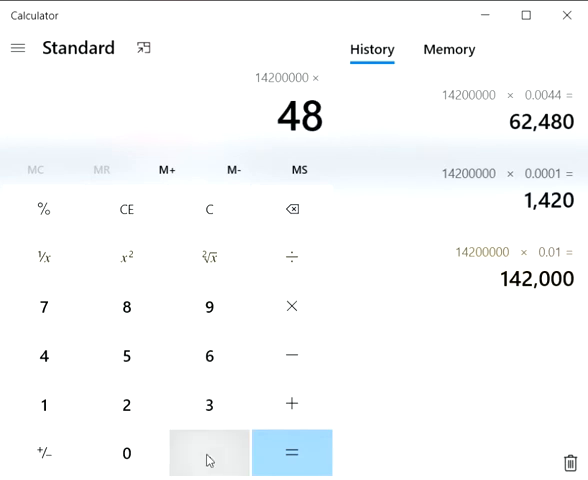
{"action": "left_click", "coordinate": [208, 452]}
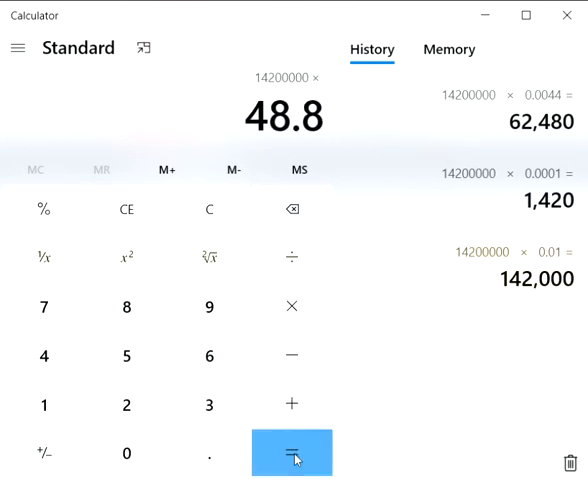
{"action": "left_click", "coordinate": [292, 452]}
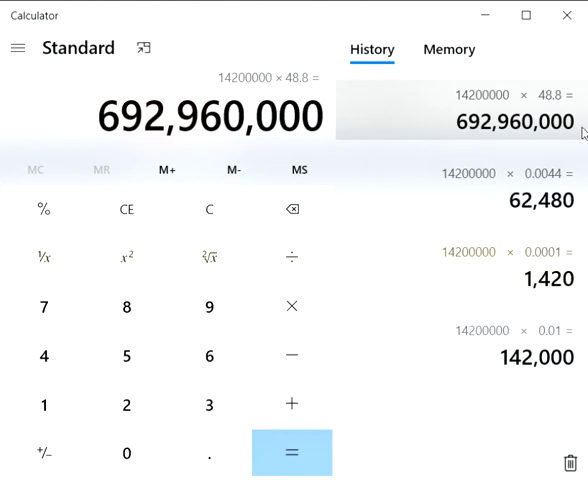
{"action": "mouse_move", "coordinate": [464, 152]}
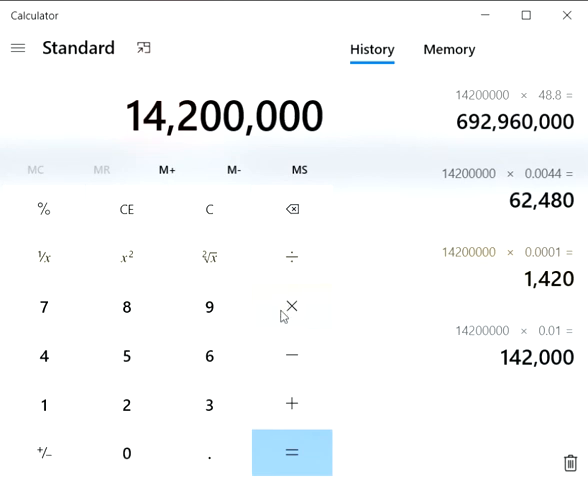
Step: Enter 14,200,000 × 0.00488 by mistake and clear it without computing
{"action": "left_click", "coordinate": [292, 306]}
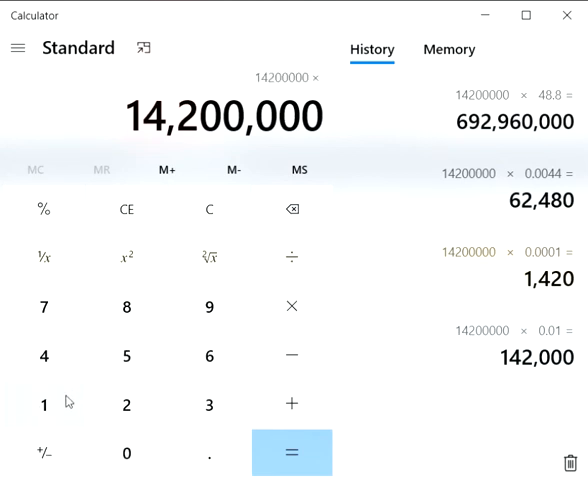
{"action": "left_click", "coordinate": [292, 208]}
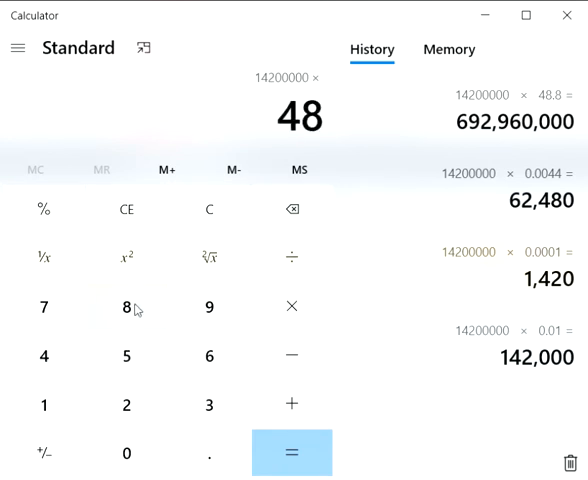
{"action": "left_click", "coordinate": [208, 452]}
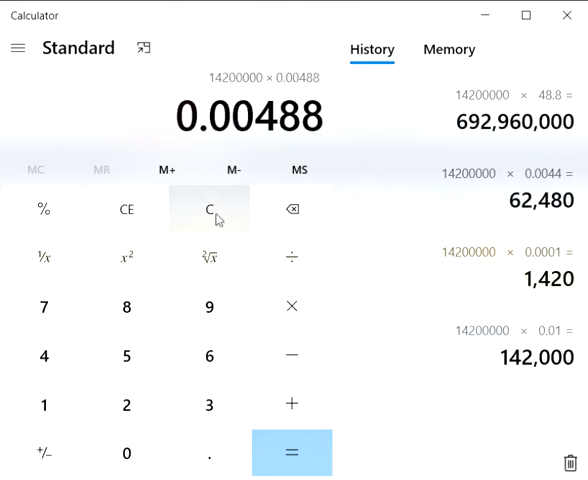
{"action": "left_click", "coordinate": [208, 208]}
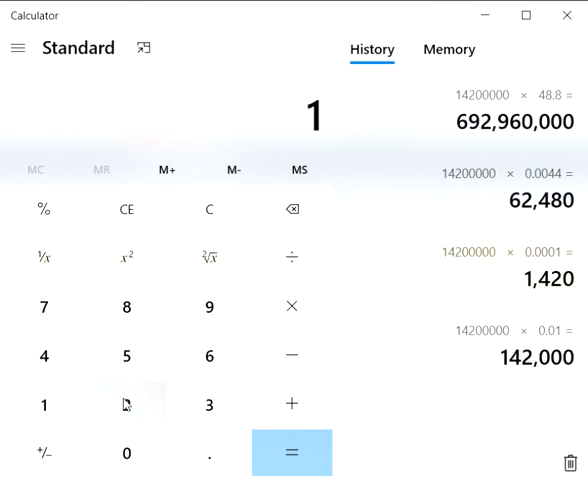
Step: Compute 14,200,000 × 0.488 = 6,929,600 as the final history entry
{"action": "left_click", "coordinate": [126, 404]}
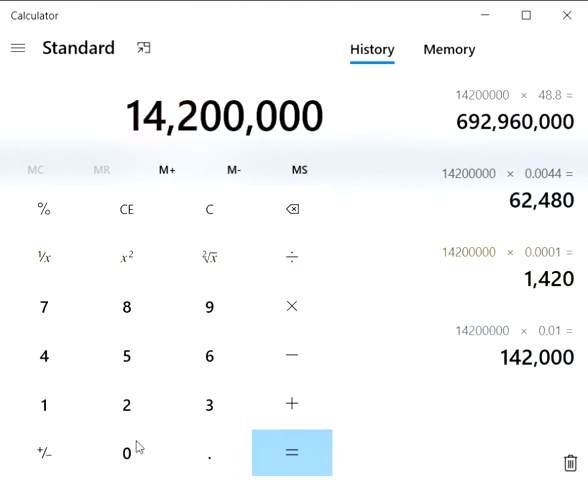
{"action": "mouse_move", "coordinate": [280, 328]}
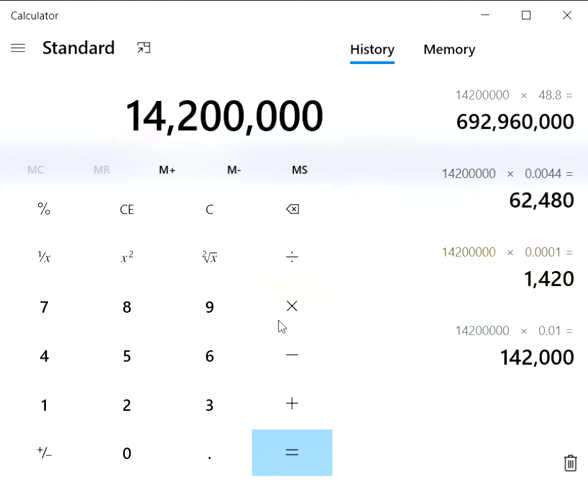
{"action": "left_click", "coordinate": [292, 306]}
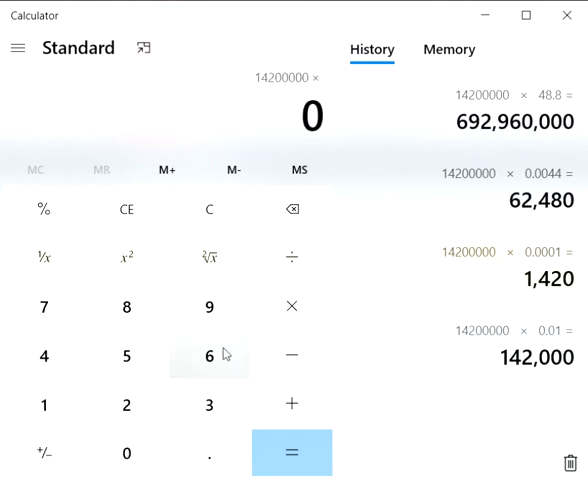
{"action": "mouse_move", "coordinate": [26, 424]}
{"action": "type", "text": ".488"}
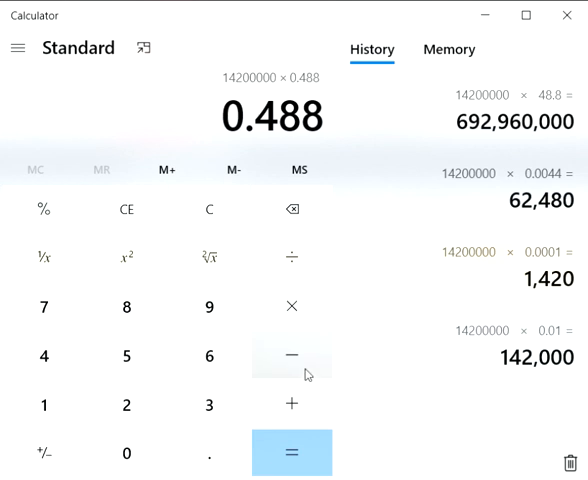
{"action": "left_click", "coordinate": [292, 452]}
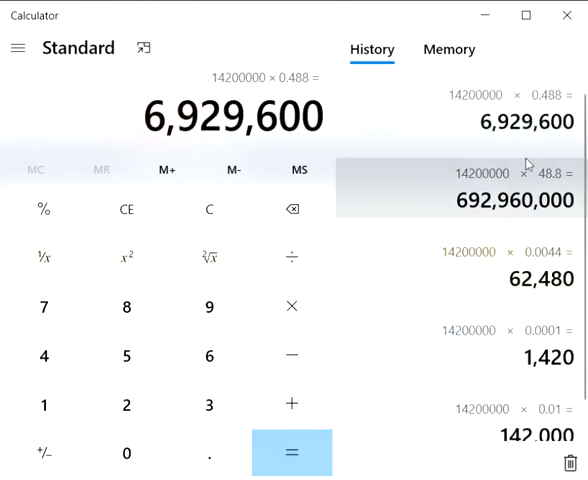
{"action": "mouse_move", "coordinate": [410, 140]}
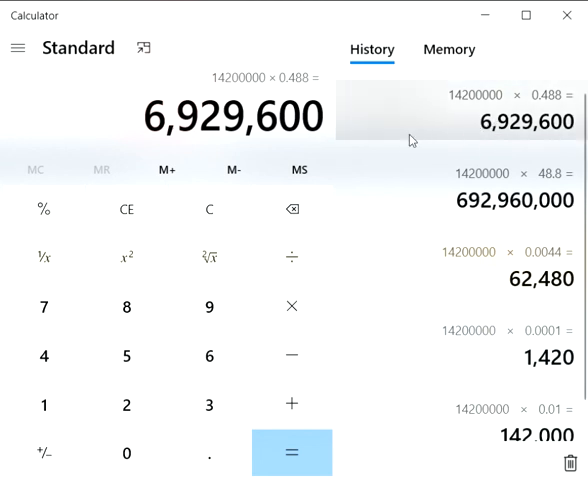